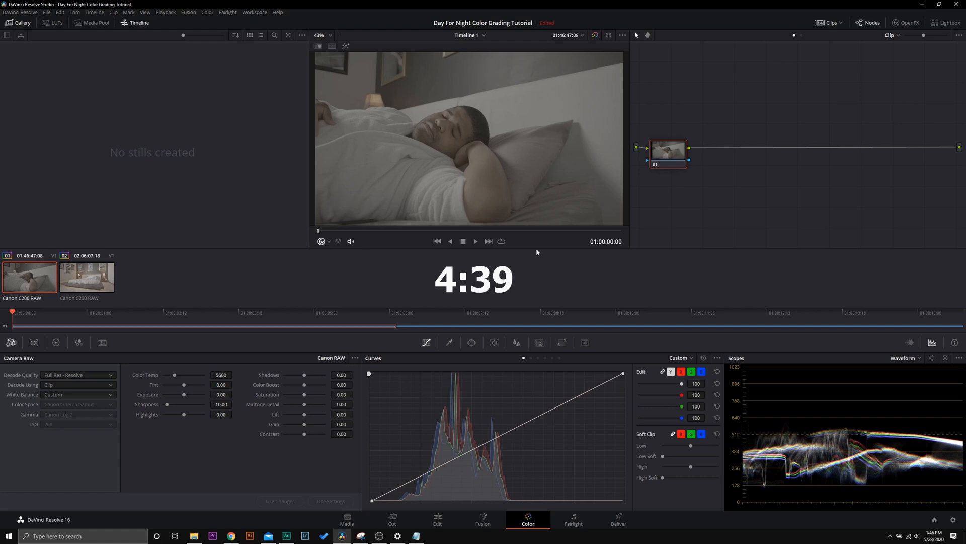
- Add two serial nodes after node 01 so the clip has three correction nodes
{"action": "right_click", "coordinate": [669, 150]}
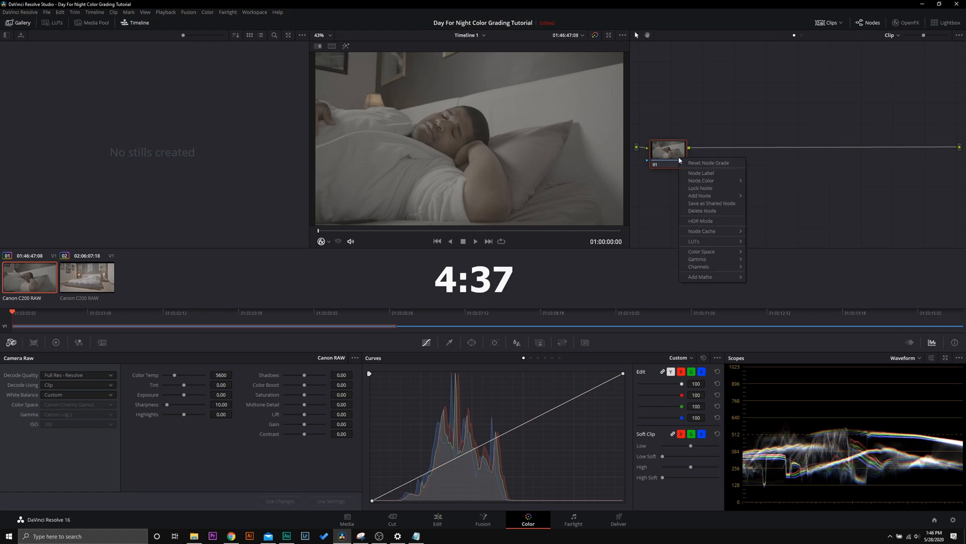
{"action": "left_click", "coordinate": [699, 195]}
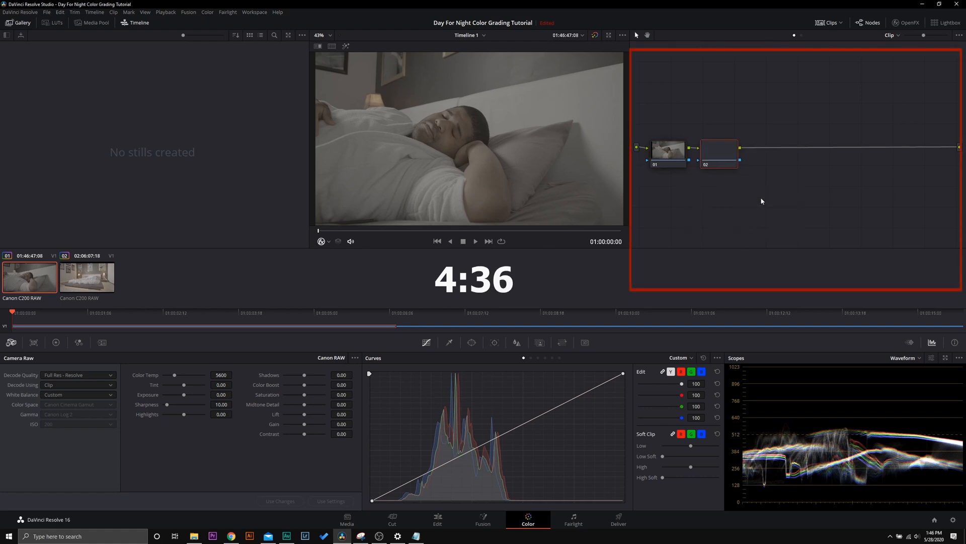
{"action": "right_click", "coordinate": [719, 149]}
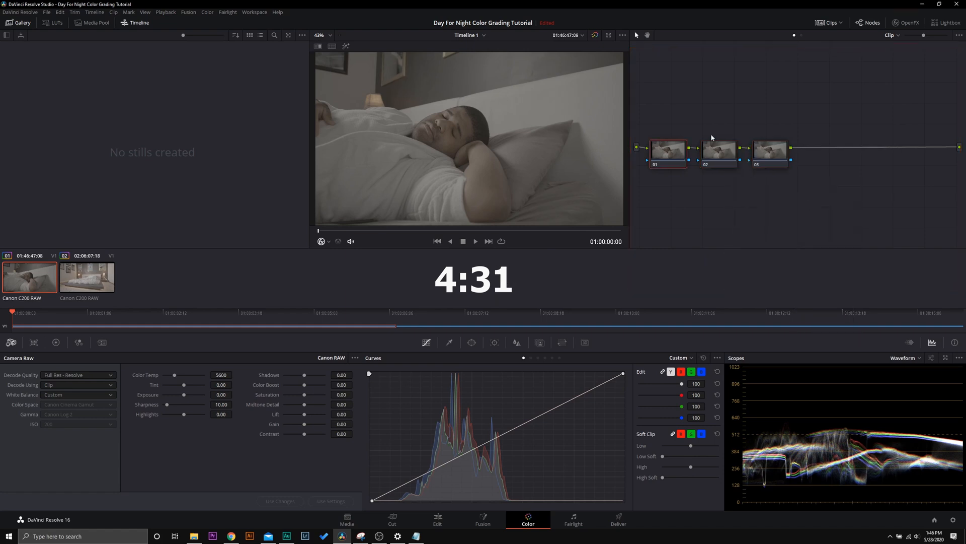
{"action": "left_click", "coordinate": [906, 23]}
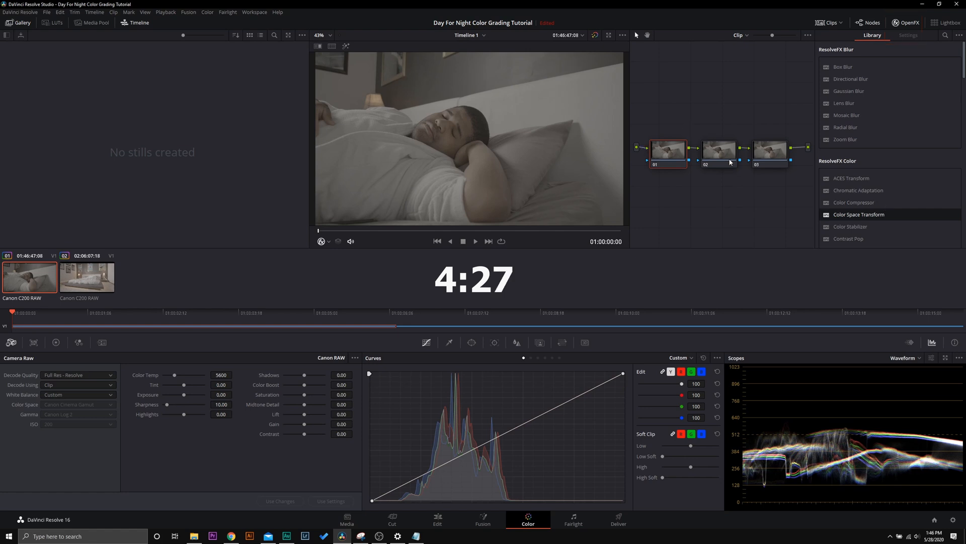
{"action": "mouse_move", "coordinate": [771, 151]}
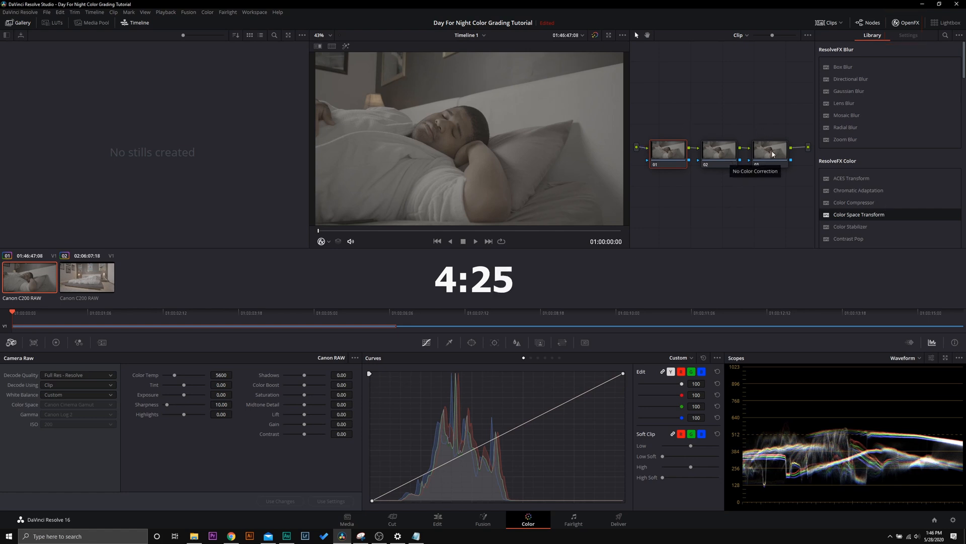
{"action": "mouse_move", "coordinate": [734, 148]}
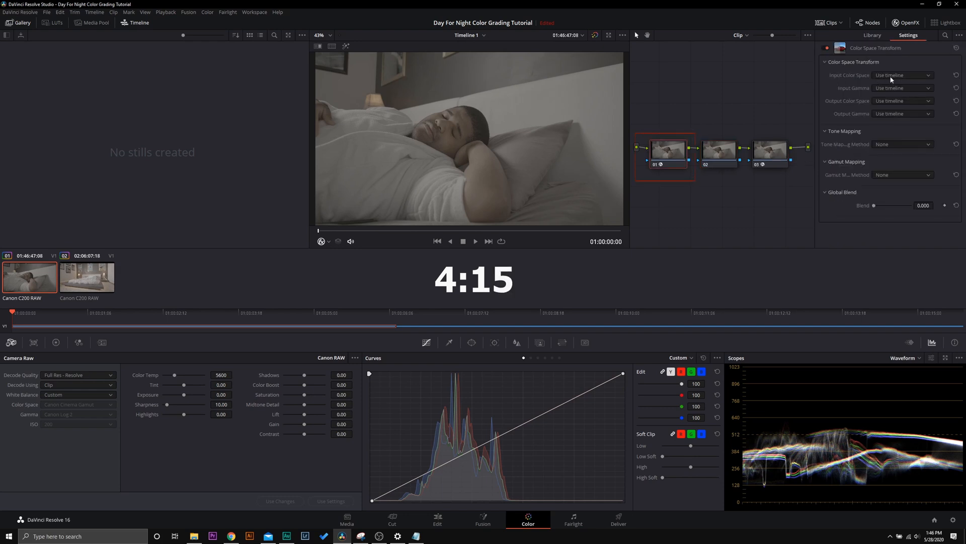
- Set node 01's Color Space Transform from Canon Cinema Gamut / Canon Log 2 to ARRI LogC
{"action": "left_click", "coordinate": [901, 74]}
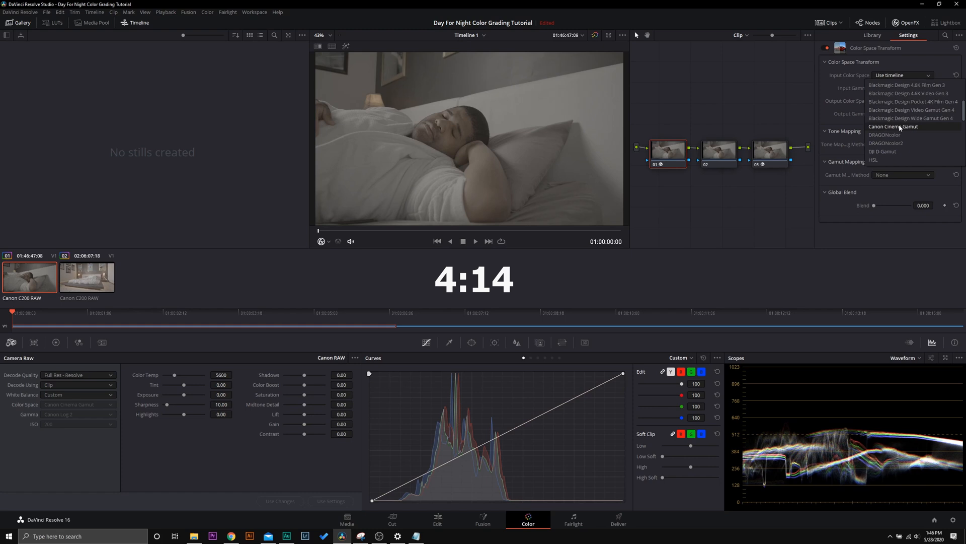
{"action": "left_click", "coordinate": [893, 126]}
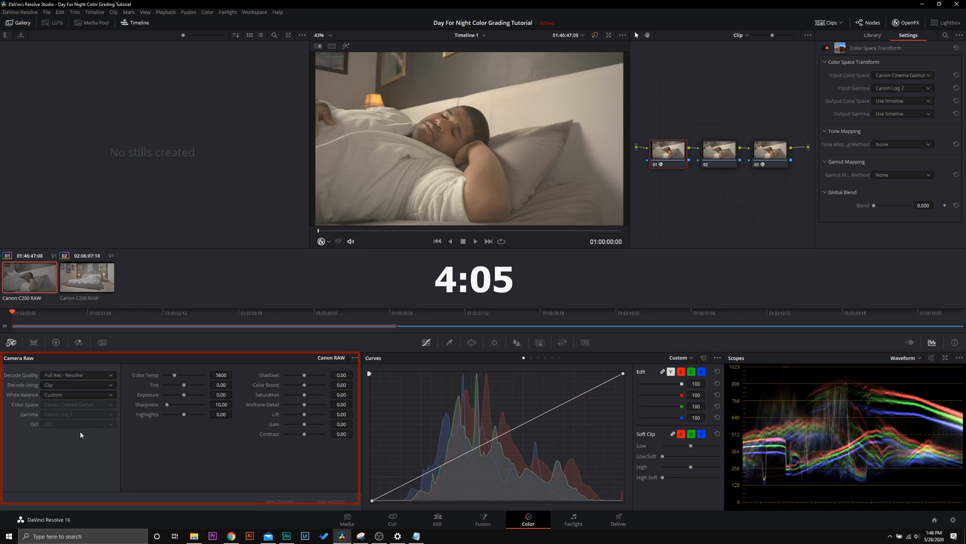
{"action": "left_click", "coordinate": [902, 101]}
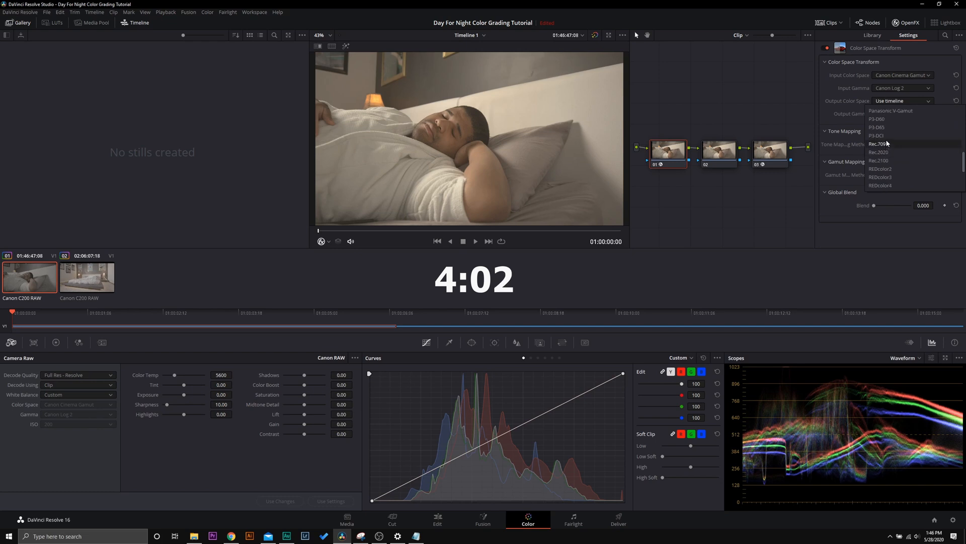
{"action": "left_click", "coordinate": [903, 100]}
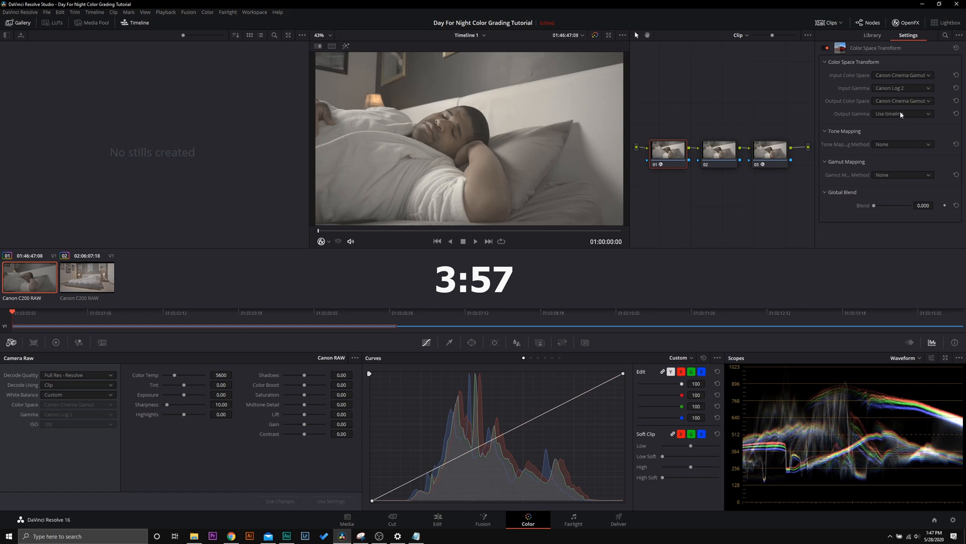
{"action": "left_click", "coordinate": [902, 113]}
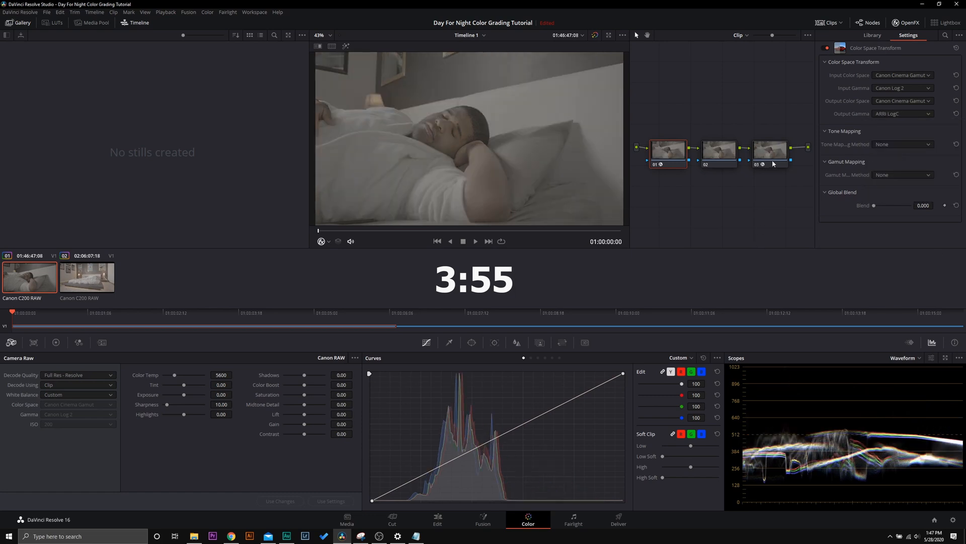
- Set node 03's Color Space Transform from ARRI LogC to Rec.709 with tone mapping chosen
{"action": "left_click", "coordinate": [902, 75]}
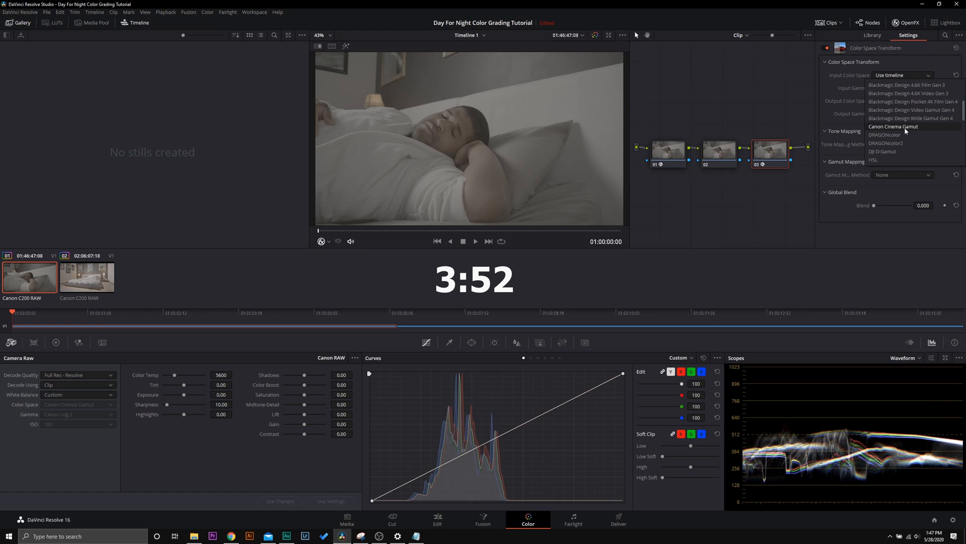
{"action": "left_click", "coordinate": [892, 125]}
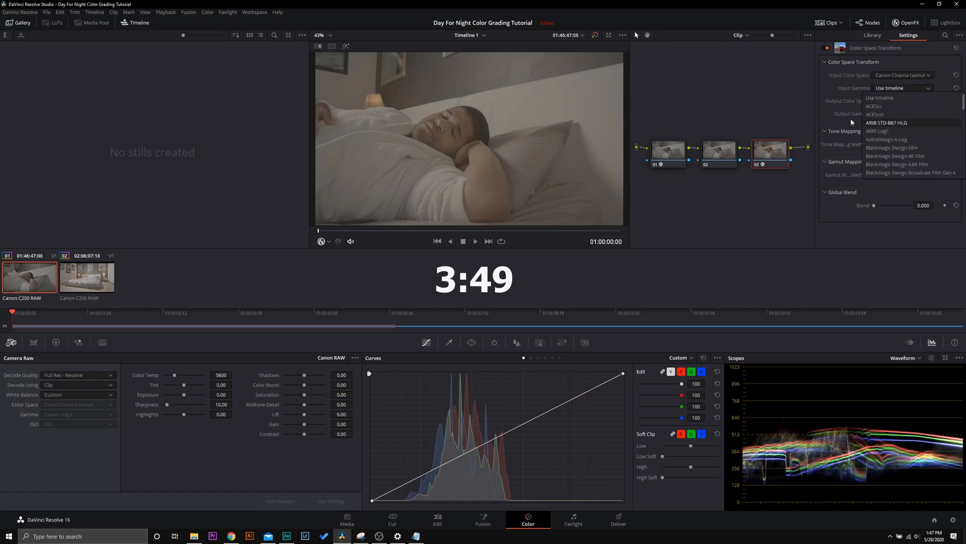
{"action": "left_click", "coordinate": [876, 131]}
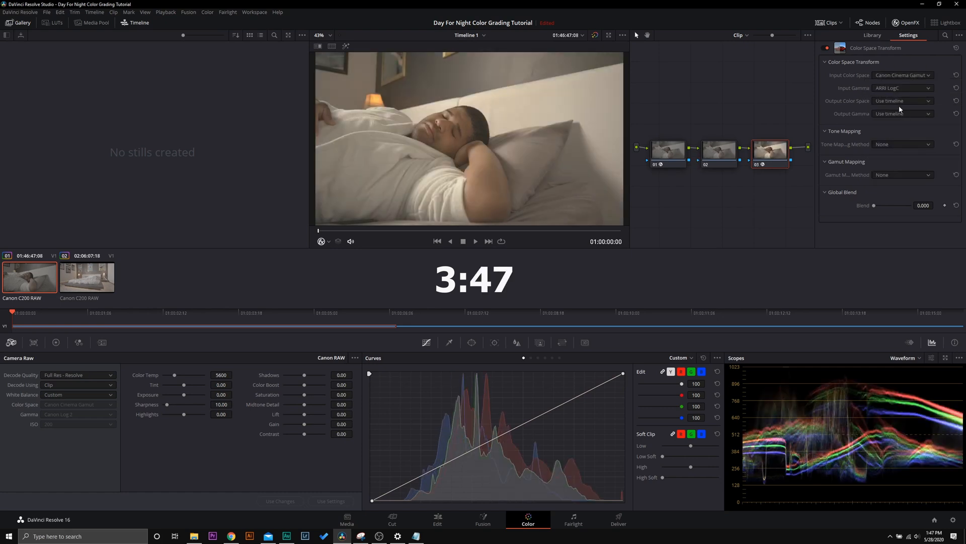
{"action": "left_click", "coordinate": [902, 101]}
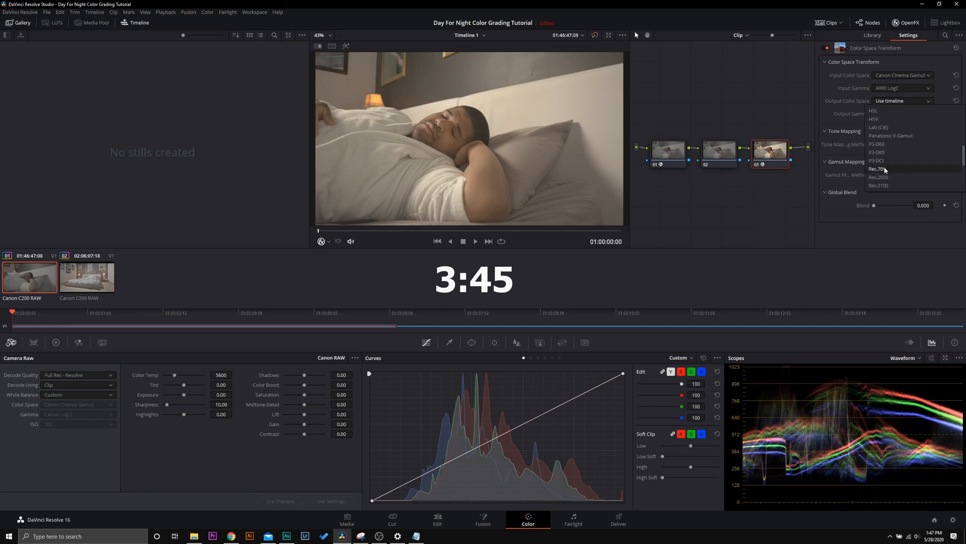
{"action": "left_click", "coordinate": [876, 168]}
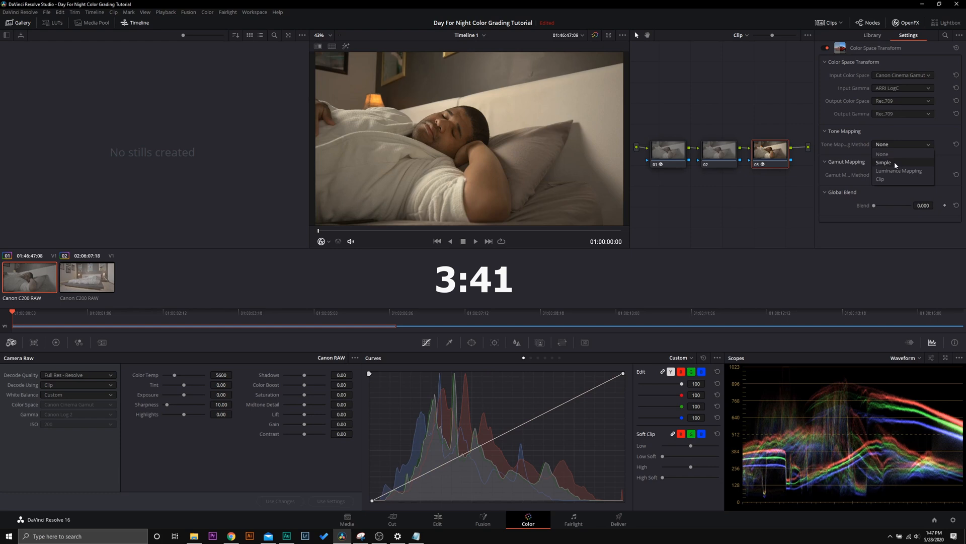
{"action": "left_click", "coordinate": [898, 171]}
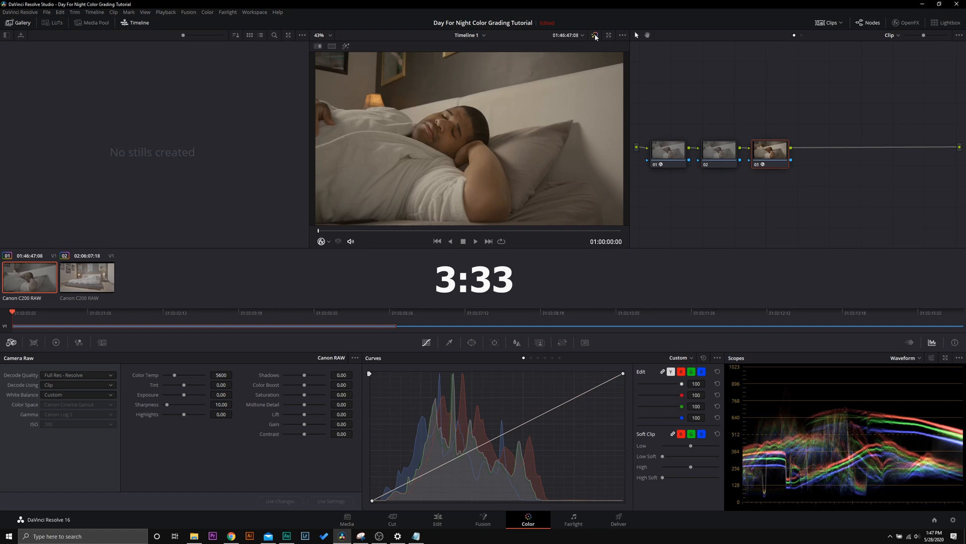
- Select the middle node and bypass the grade briefly to compare against the original
{"action": "left_click", "coordinate": [719, 149]}
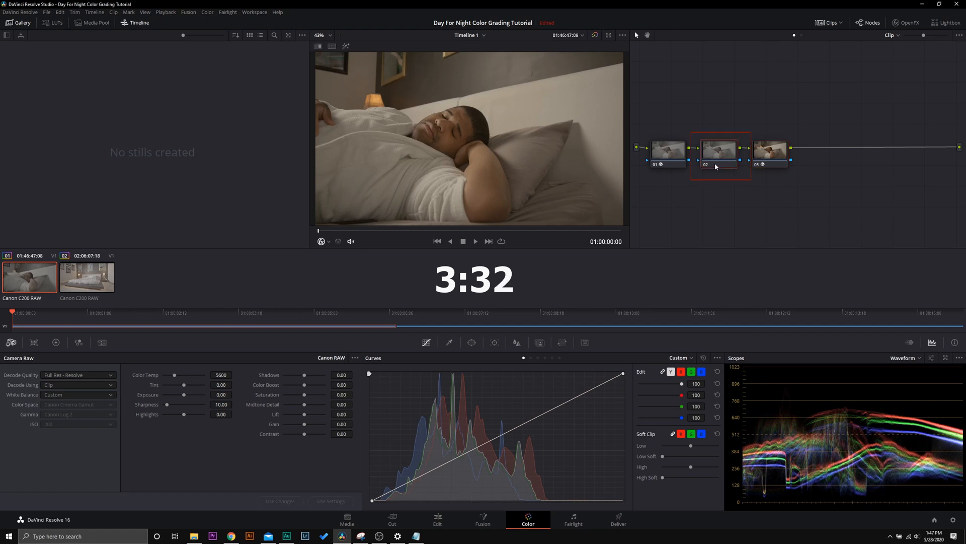
{"action": "left_click", "coordinate": [56, 343]}
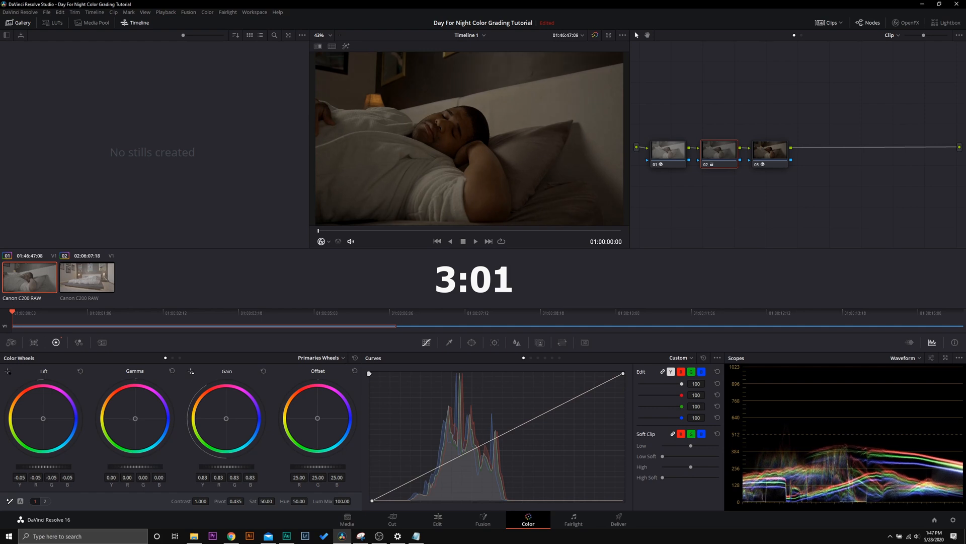
{"action": "left_click", "coordinate": [593, 36]}
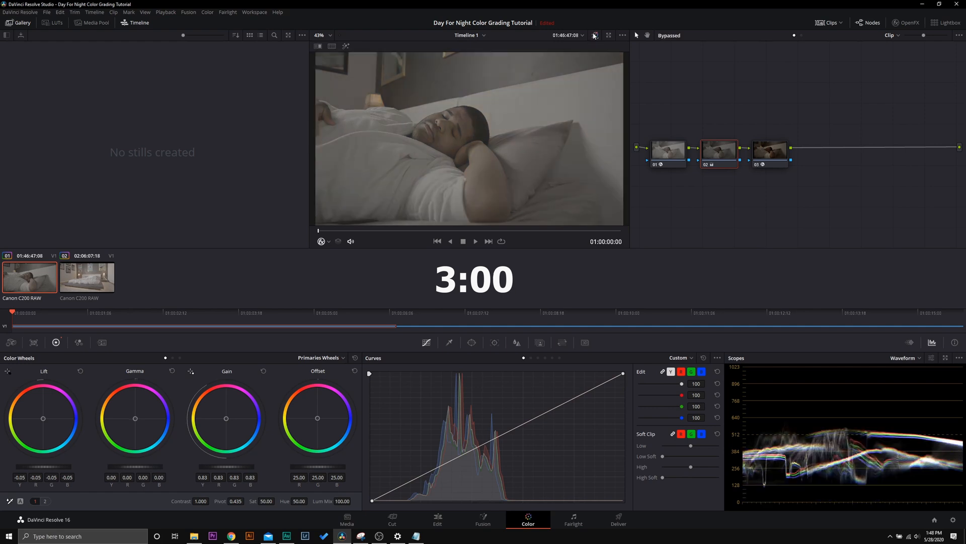
{"action": "left_click", "coordinate": [594, 36]}
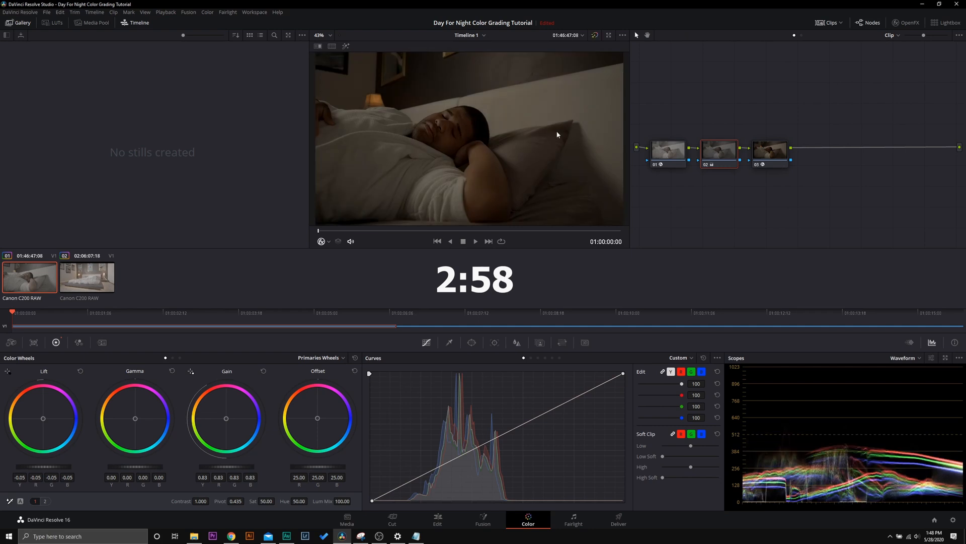
{"action": "mouse_move", "coordinate": [354, 133]}
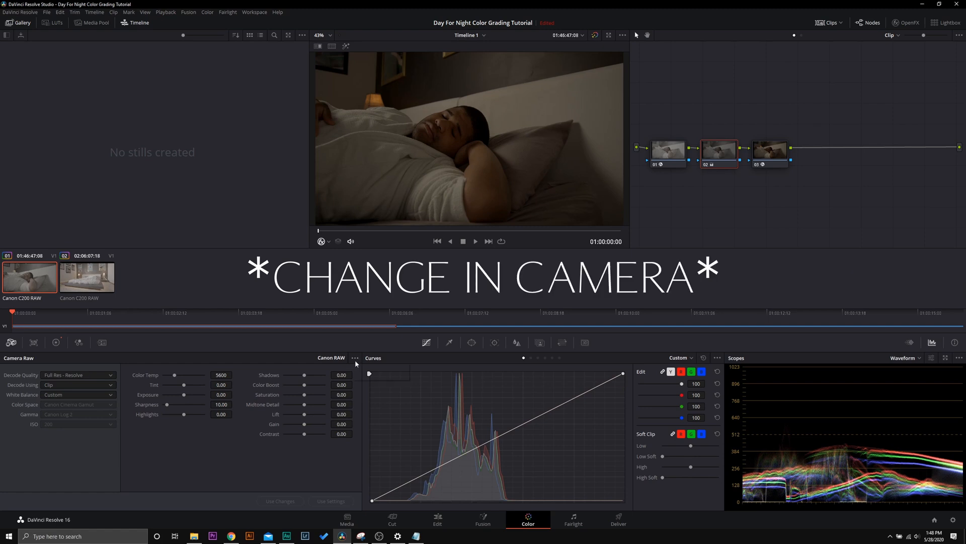
- Reset the clip's Camera Raw settings before building the blue night look
{"action": "left_click", "coordinate": [355, 358]}
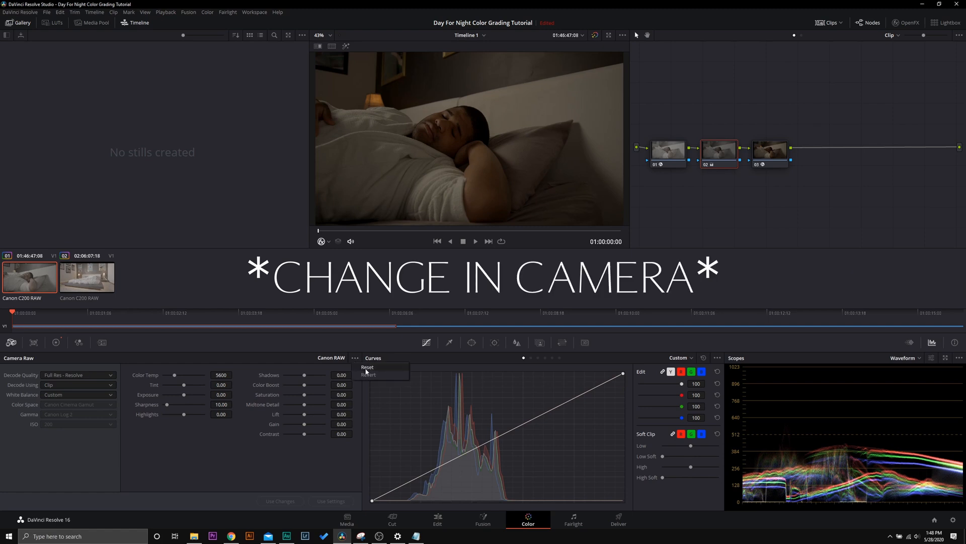
{"action": "left_click", "coordinate": [367, 367]}
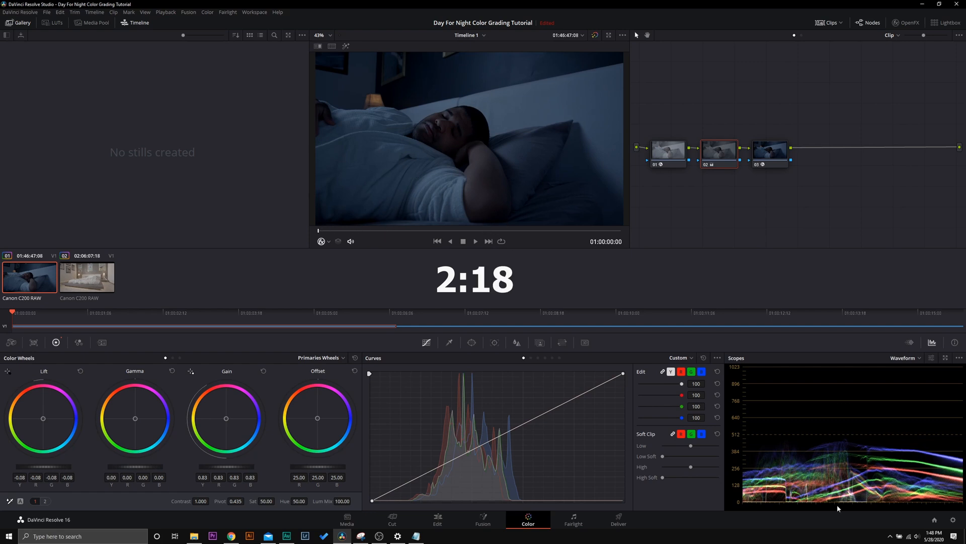
{"action": "mouse_move", "coordinate": [882, 172]}
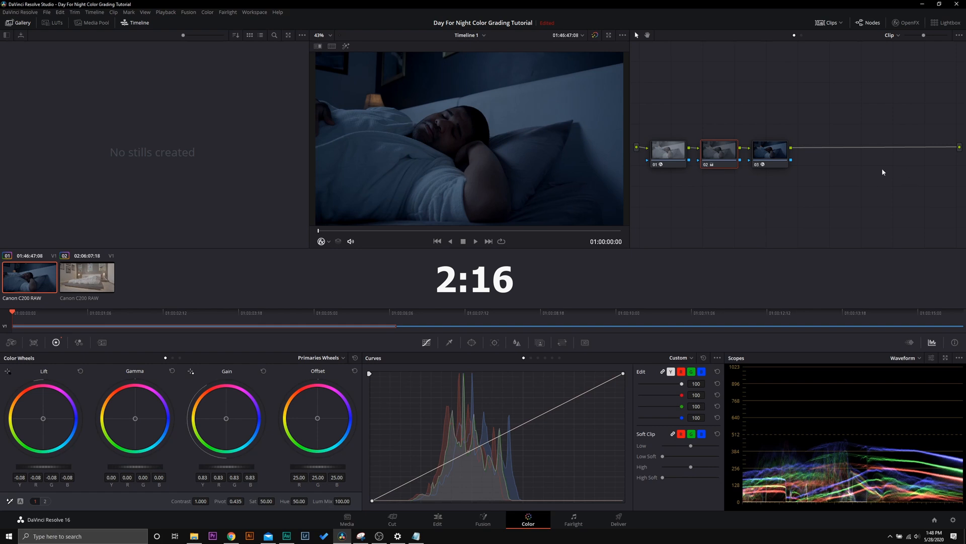
- Add a fourth serial node and qualify the man's skin to warm it against the blue grade
{"action": "right_click", "coordinate": [769, 149]}
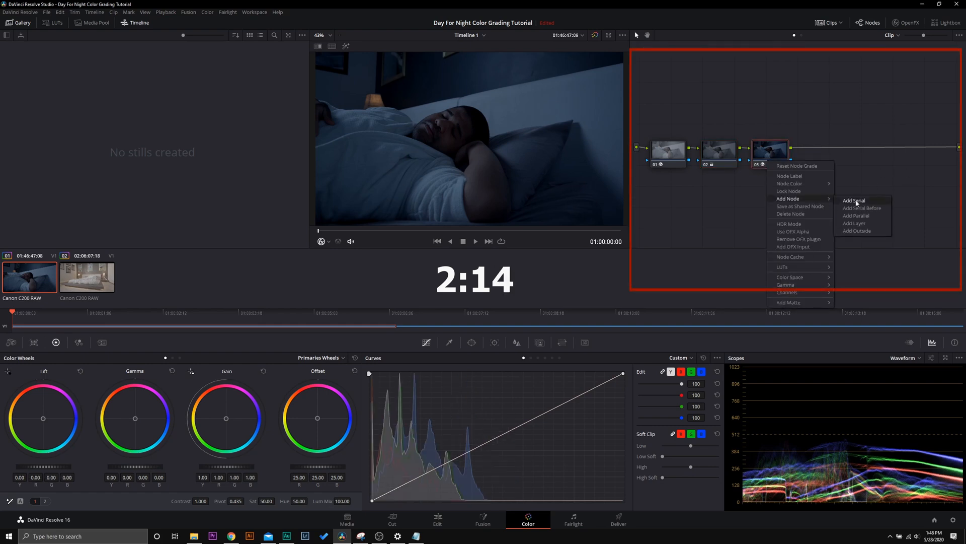
{"action": "left_click", "coordinate": [853, 200]}
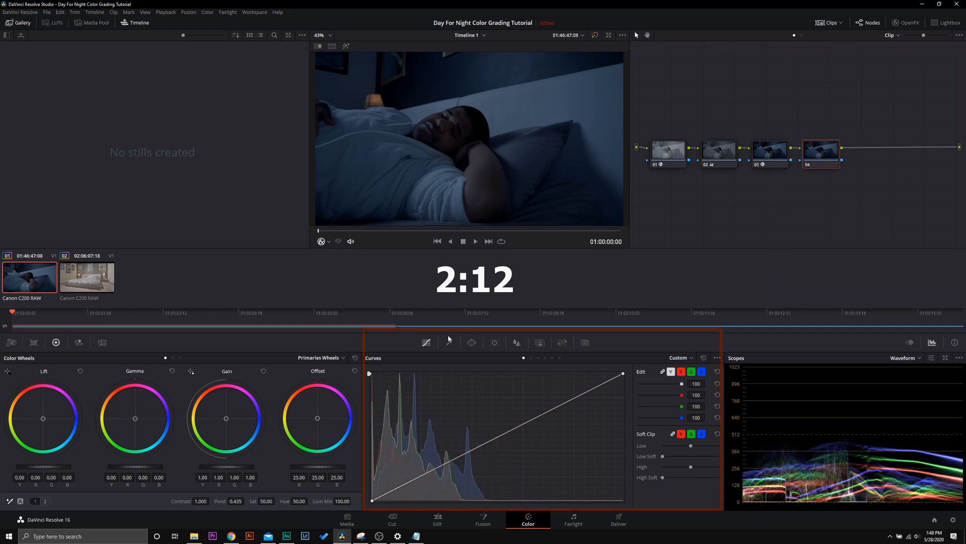
{"action": "left_click", "coordinate": [449, 343]}
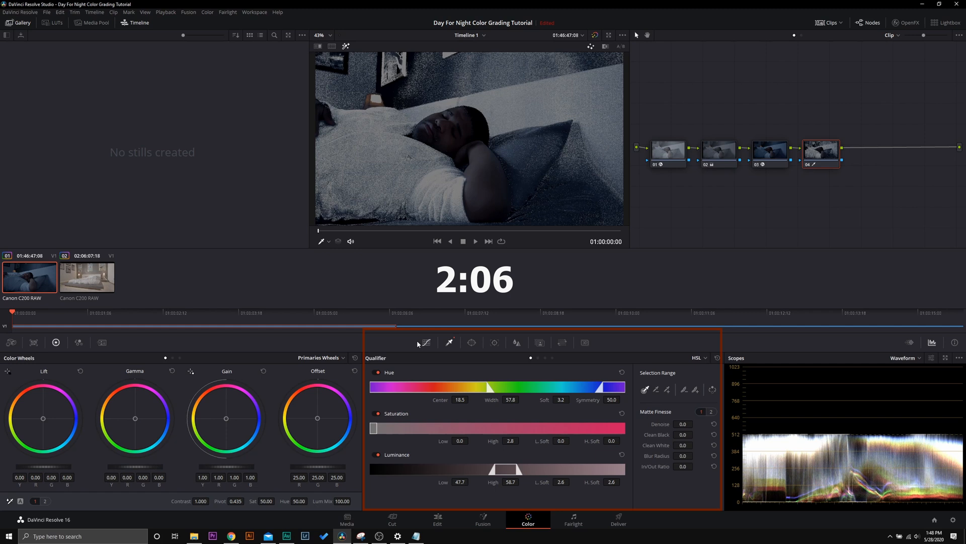
{"action": "left_click", "coordinate": [472, 342]}
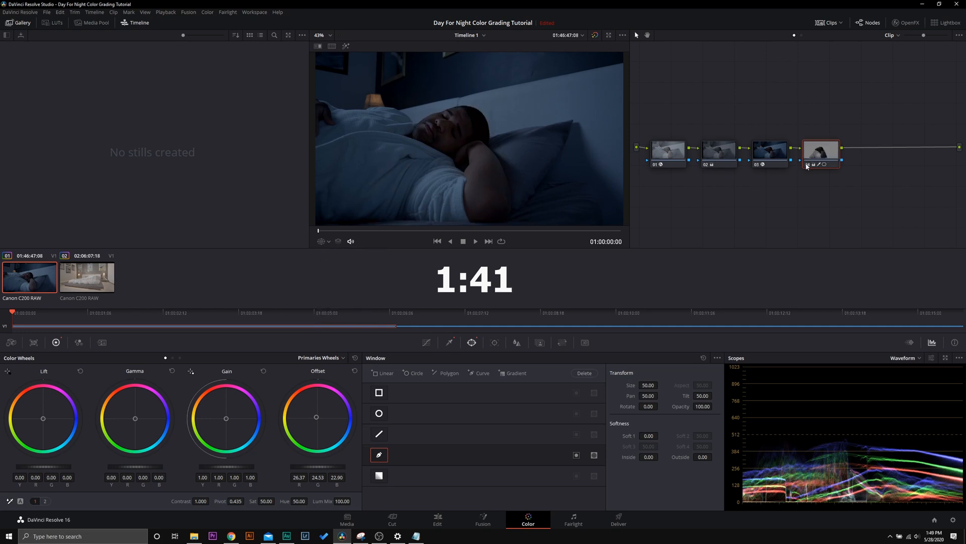
{"action": "left_click", "coordinate": [86, 276]}
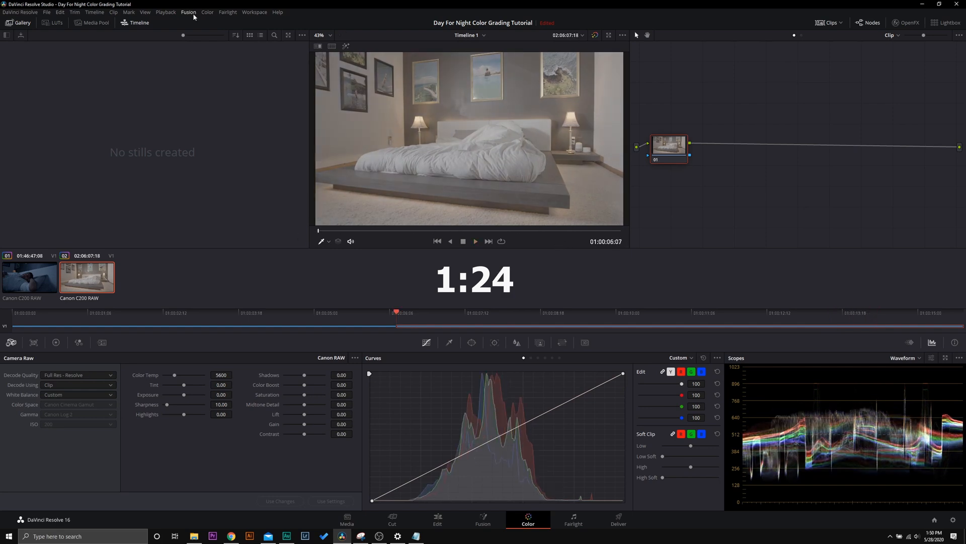
- Apply the prior clip's night grade to the bedroom clip, reset node 04, and bypass to compare
{"action": "left_click", "coordinate": [207, 11]}
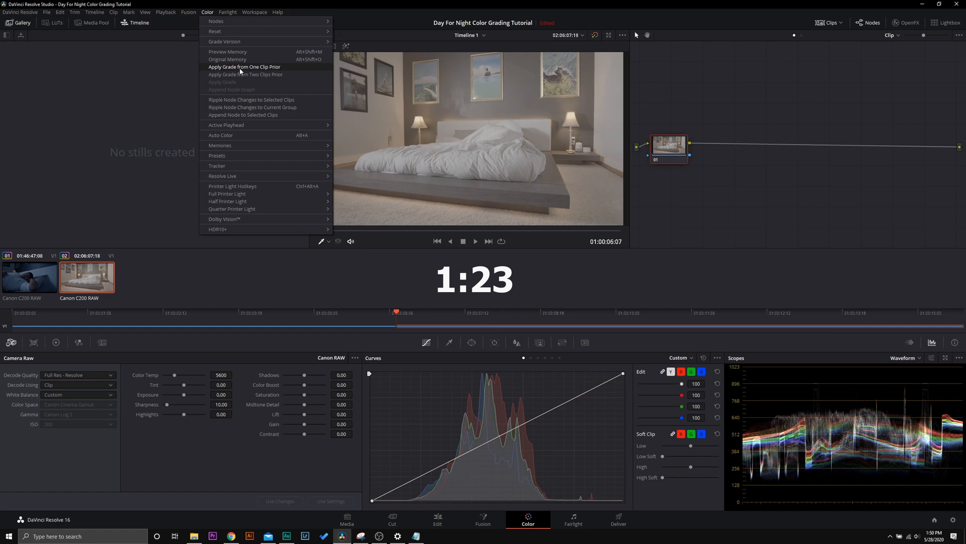
{"action": "left_click", "coordinate": [244, 66]}
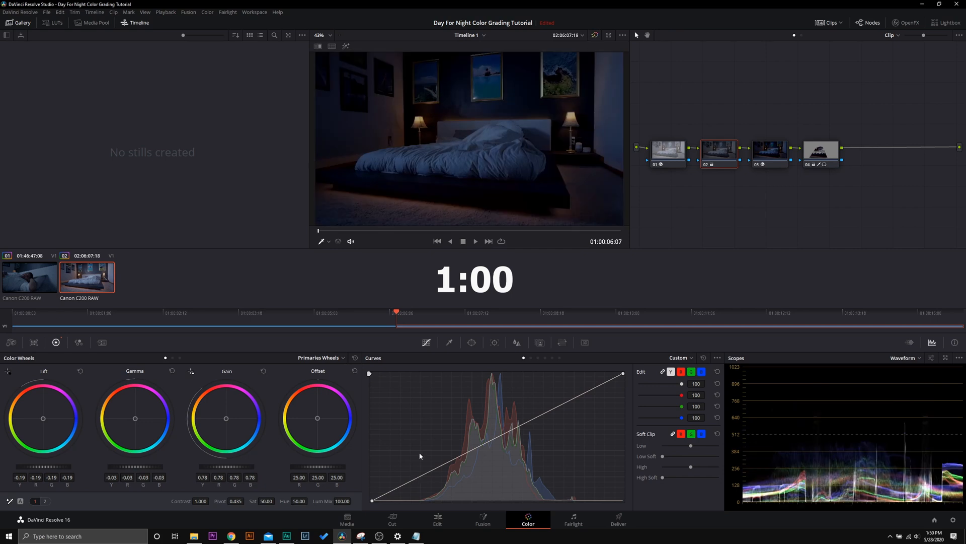
{"action": "right_click", "coordinate": [821, 150]}
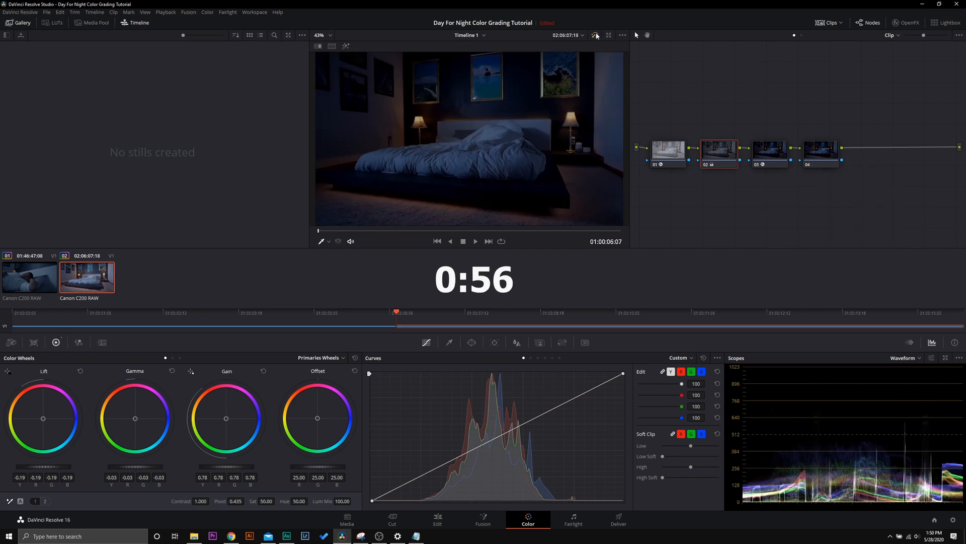
{"action": "left_click", "coordinate": [595, 35]}
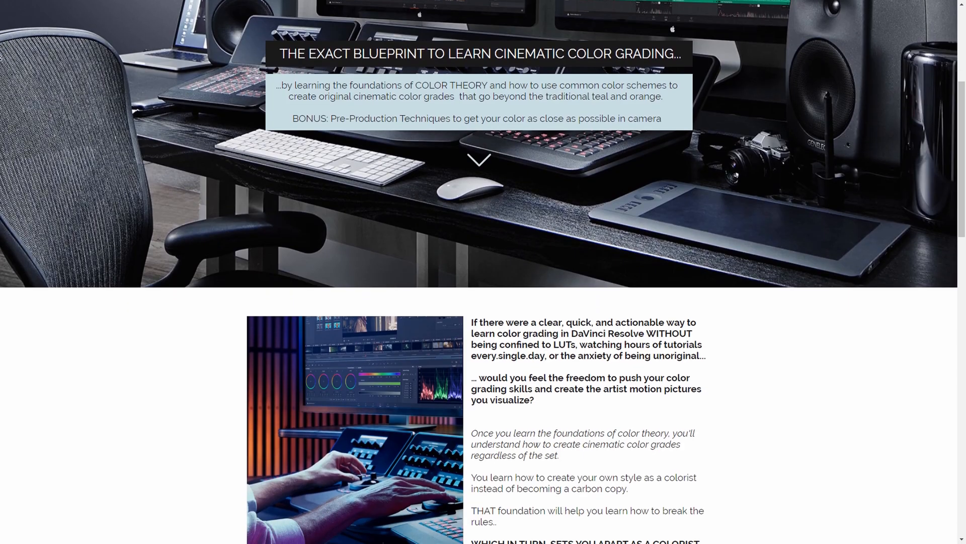
- Scroll the course page down to the 'Here's what you'll do in the course' cards
{"action": "scroll", "scroll_direction": "down", "scroll_amount": 3}
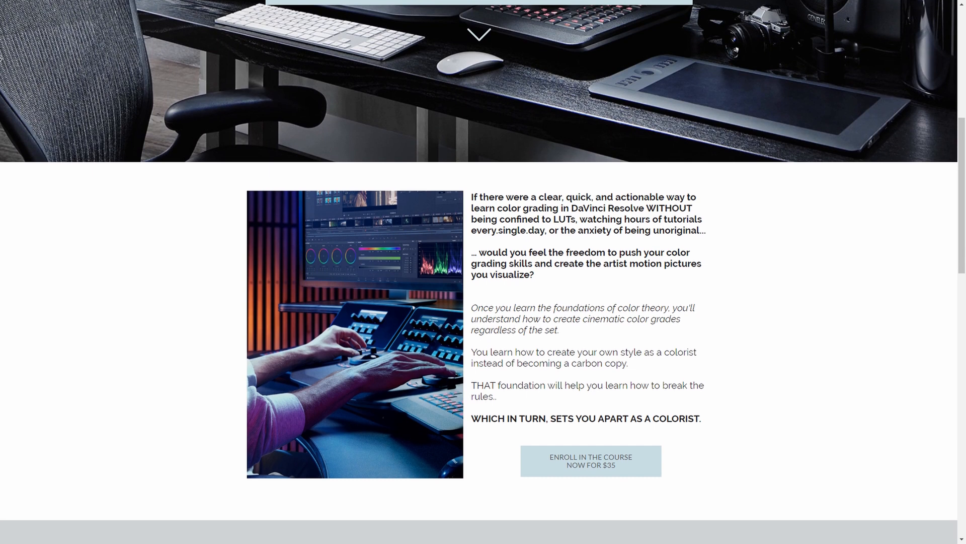
{"action": "scroll", "scroll_direction": "down", "scroll_amount": 3}
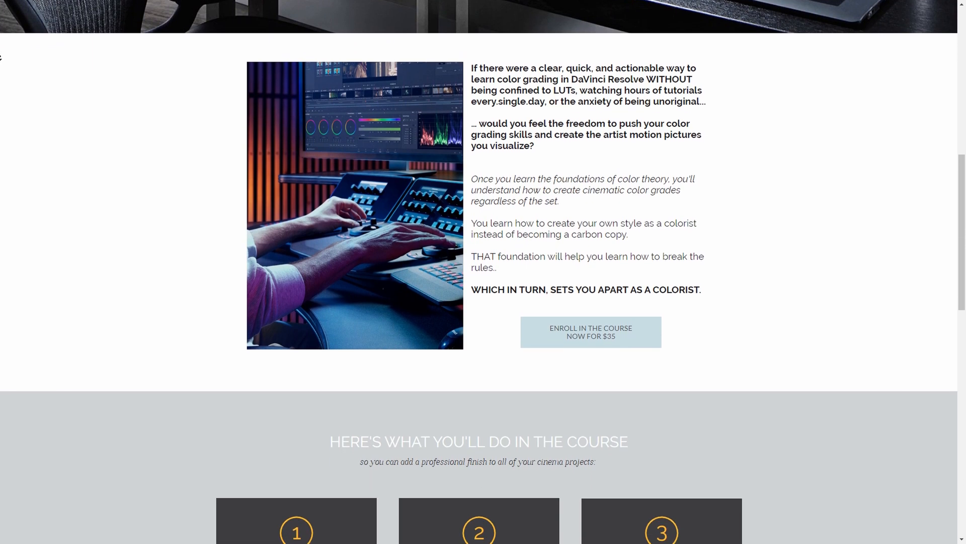
{"action": "scroll", "scroll_direction": "down", "scroll_amount": 3}
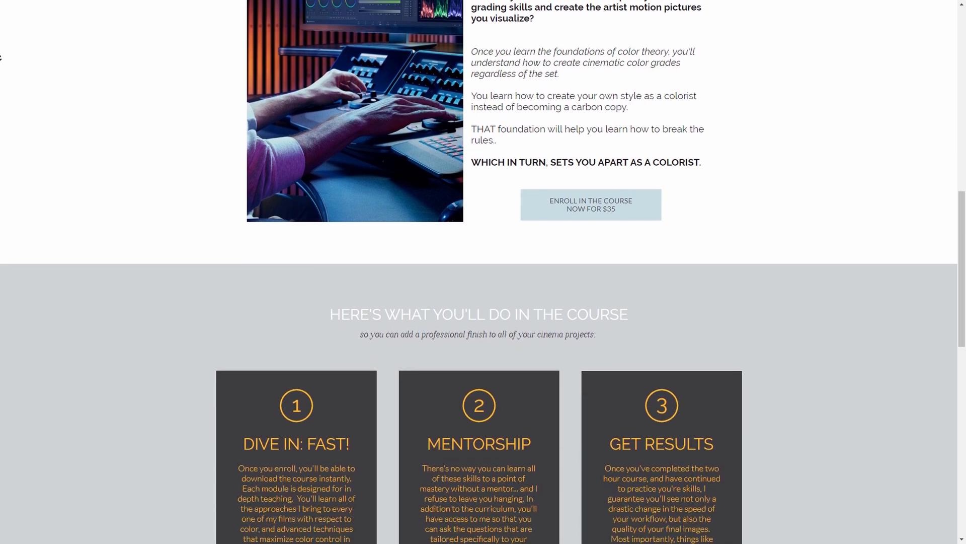
{"action": "scroll", "scroll_direction": "down", "scroll_amount": 3}
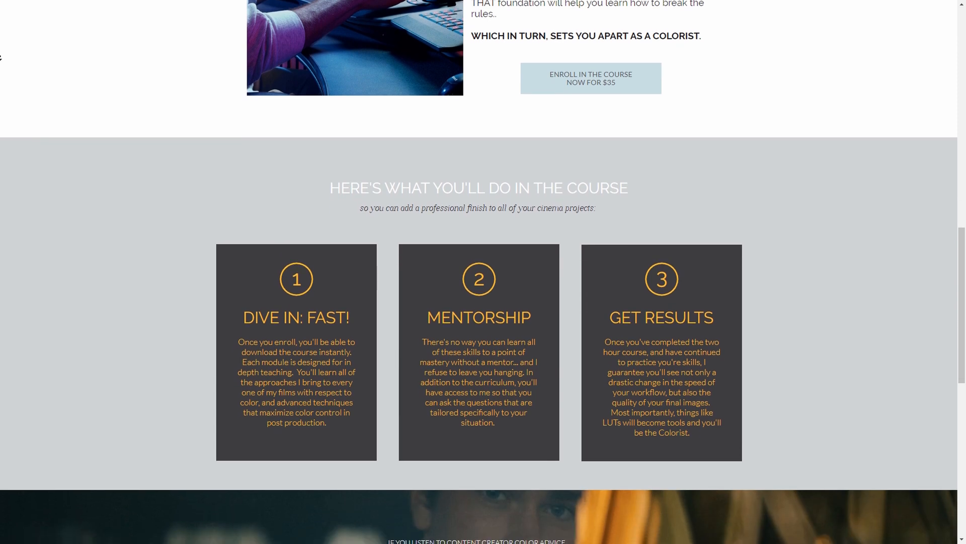